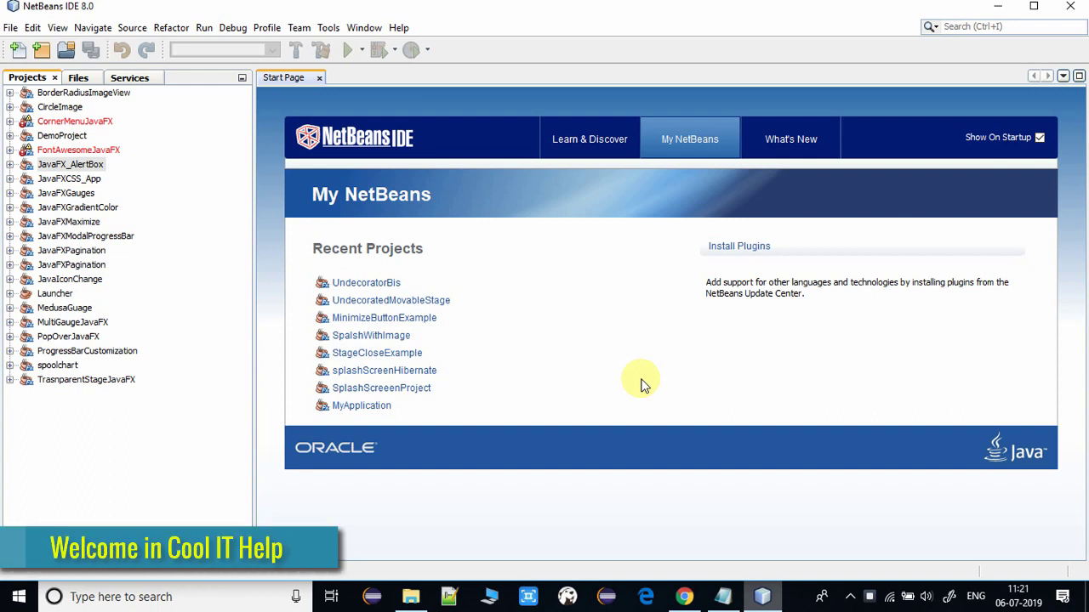
pyautogui.moveTo(650, 371)
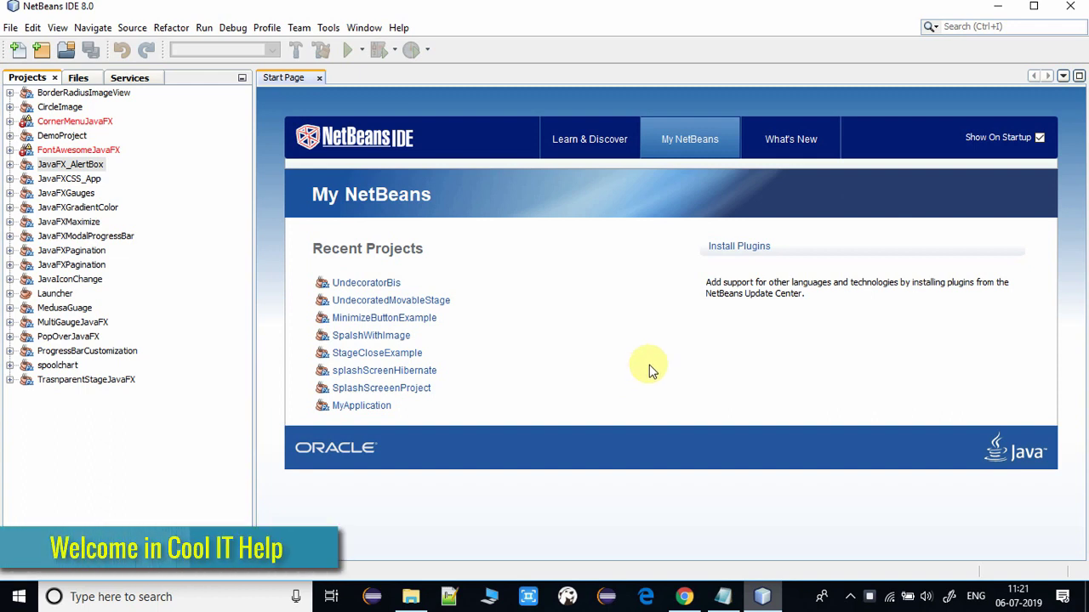
pyautogui.moveTo(654, 364)
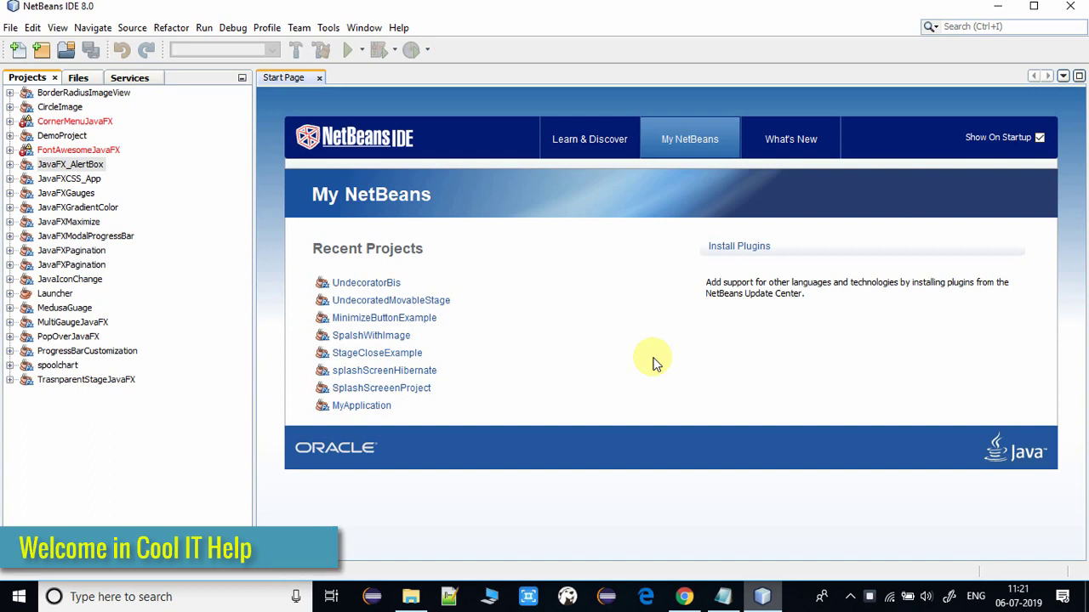
pyautogui.moveTo(503, 268)
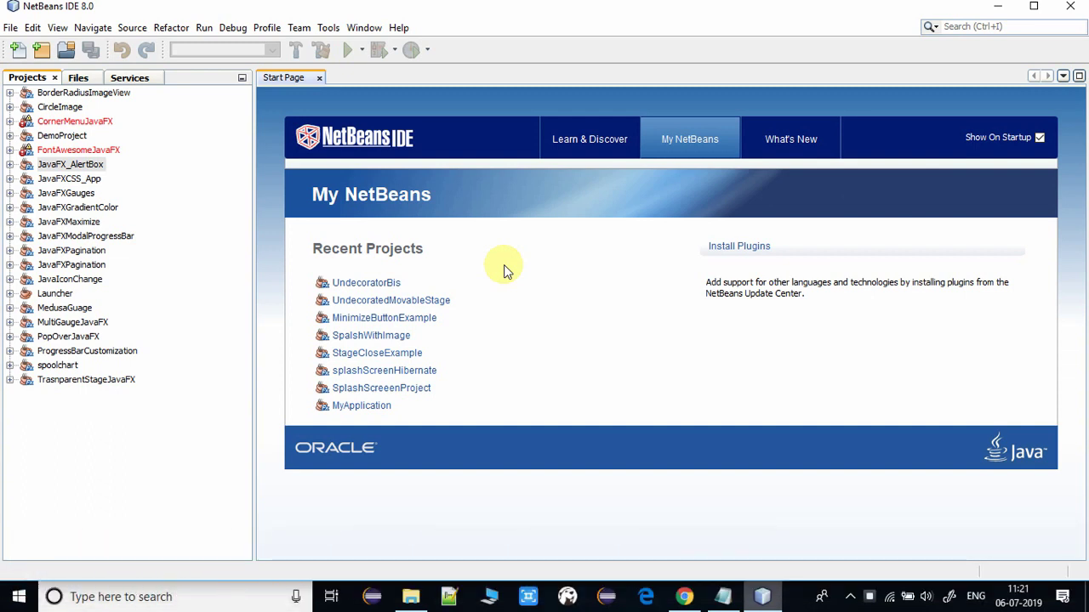
# Create a Java Application project named JavaDOCNetbeans via New Project and finish the wizard
pyautogui.click(69, 164)
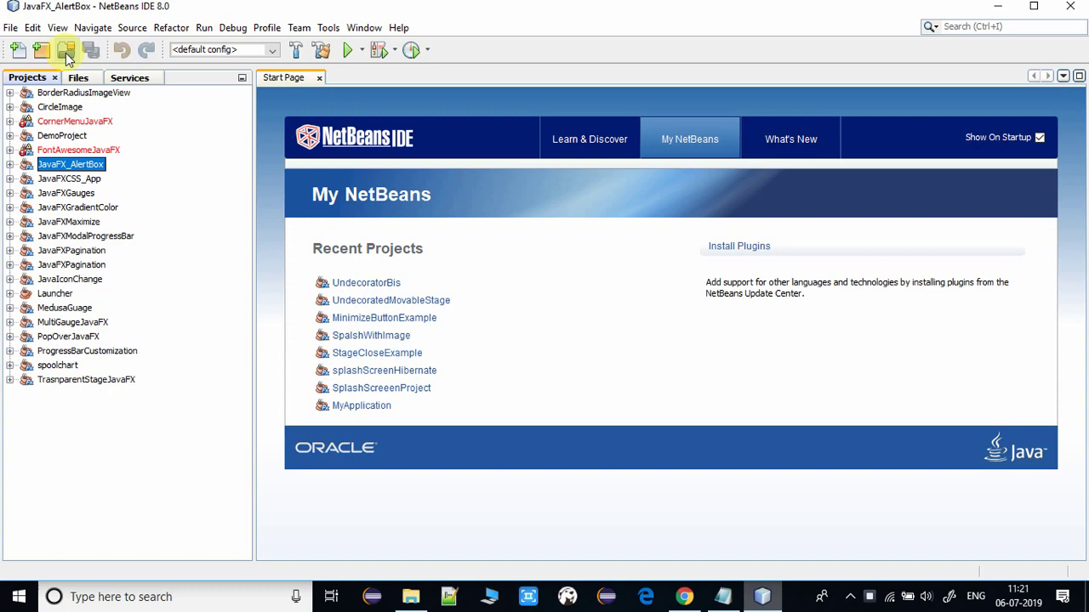
pyautogui.click(65, 49)
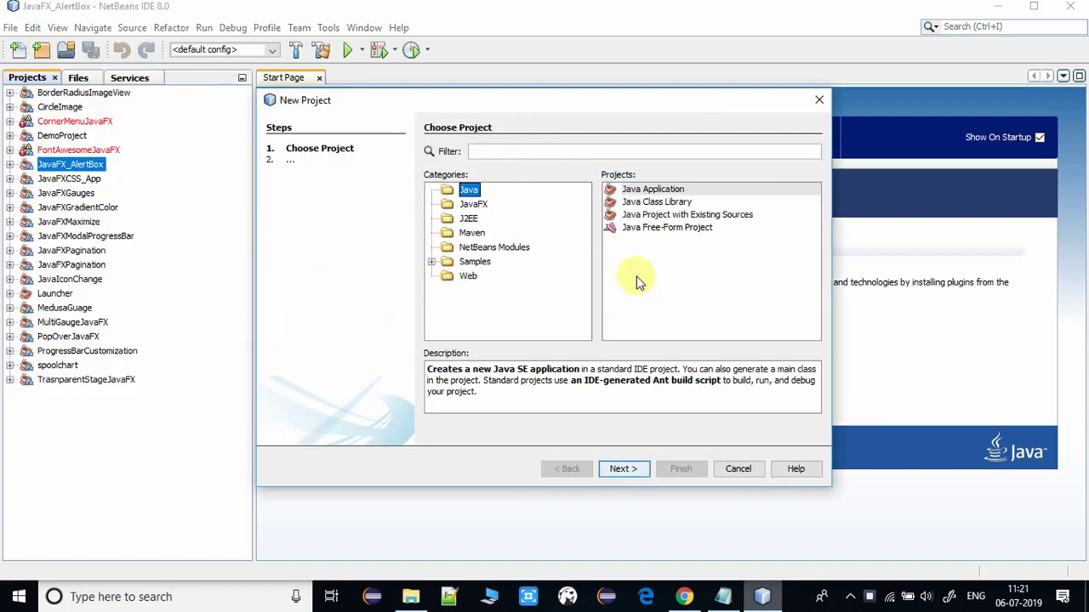
pyautogui.click(623, 470)
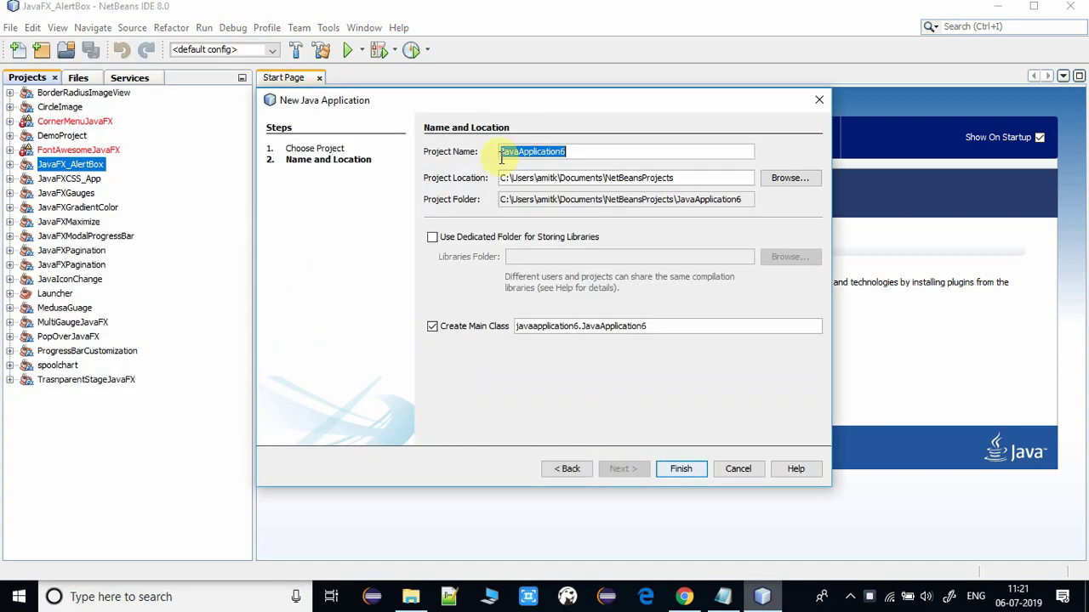
pyautogui.moveTo(450, 152)
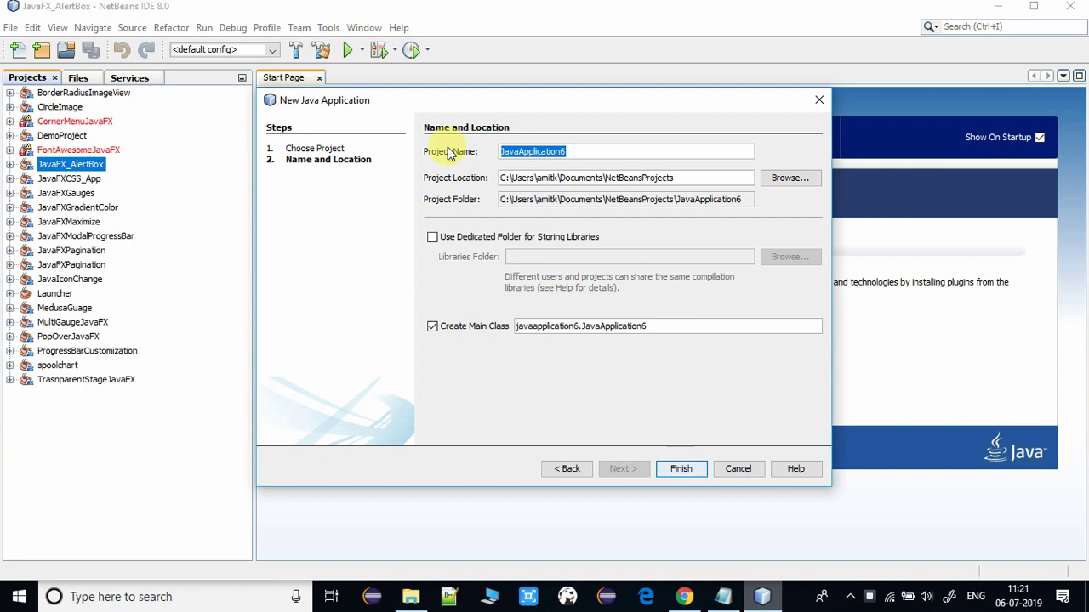
pyautogui.write('JavaDOC')
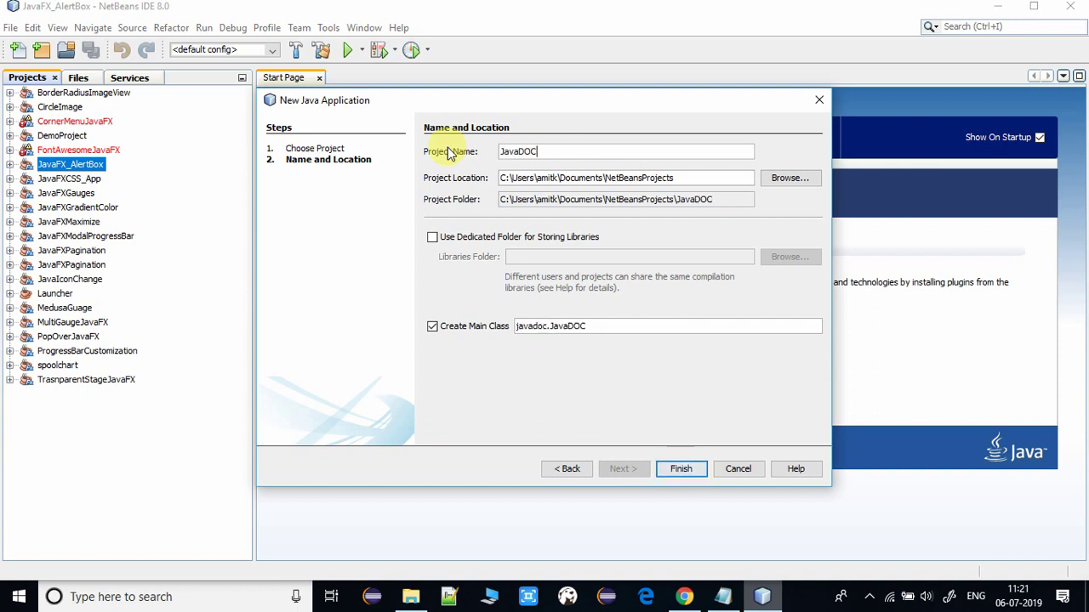
pyautogui.write('Netbeans')
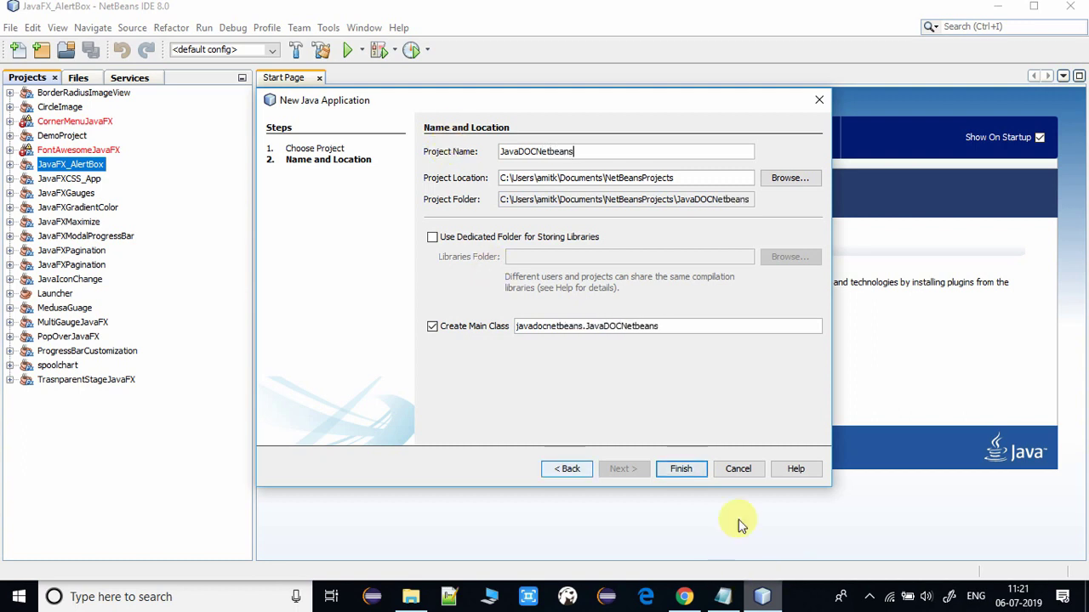
pyautogui.click(681, 470)
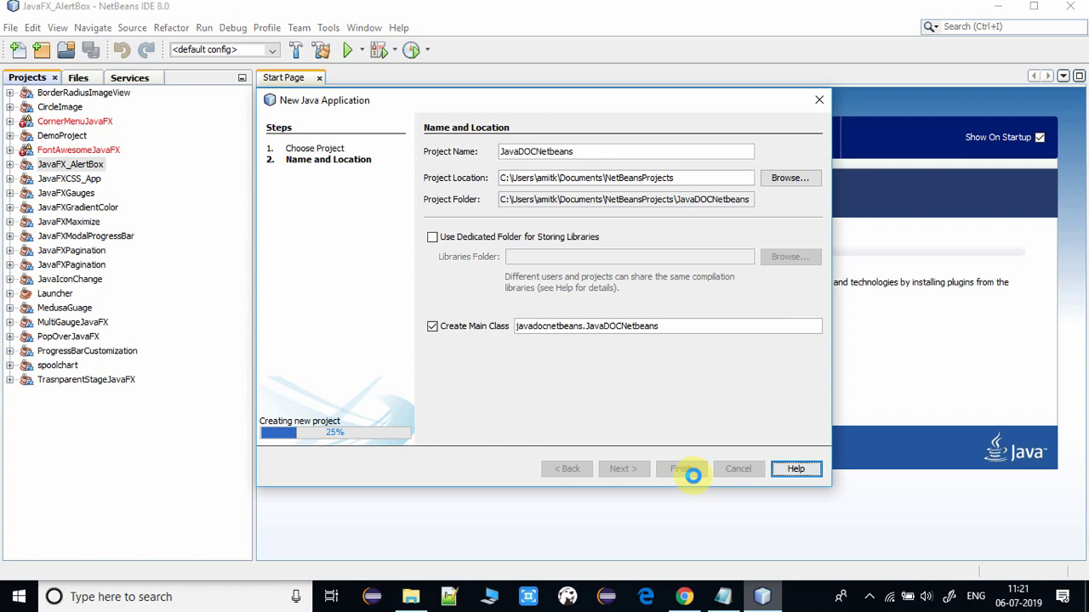
pyautogui.click(679, 470)
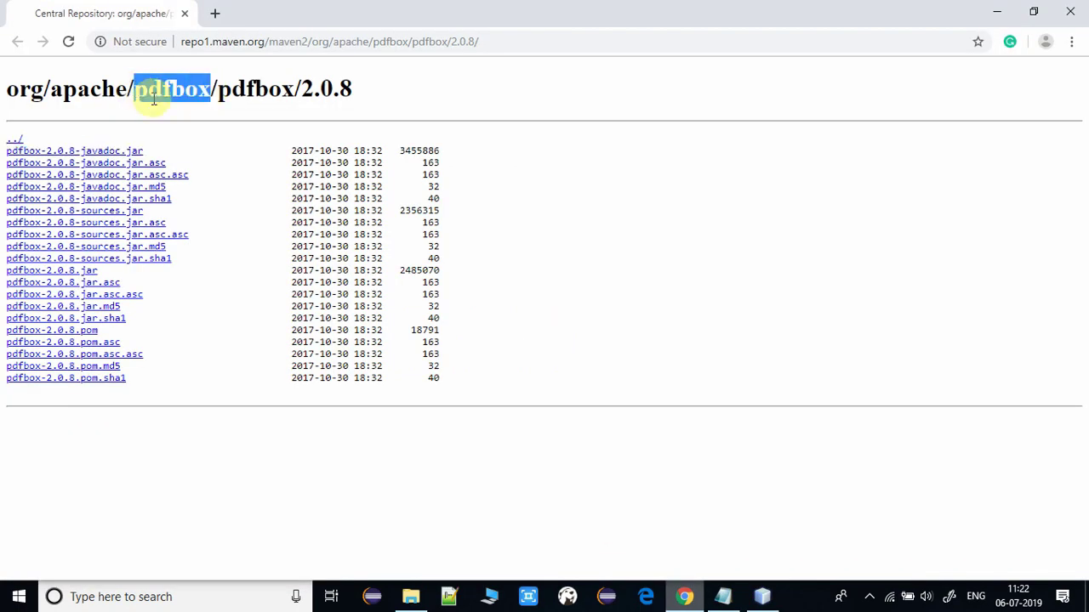
# Highlight the pdfbox library name in Maven Central's pdfbox 2.0.8 file listing
pyautogui.doubleClick(170, 89)
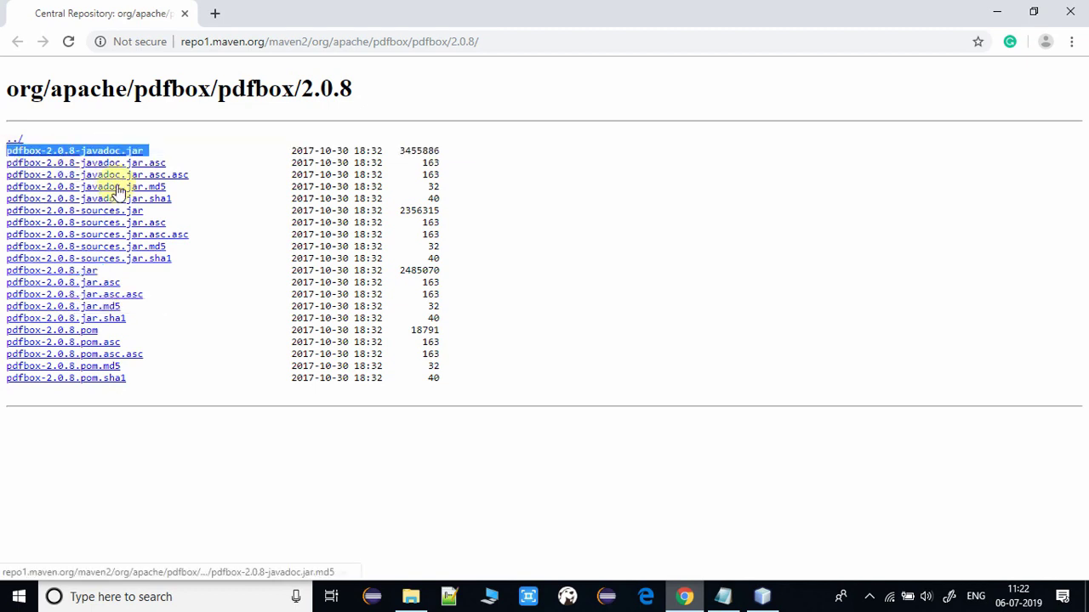
pyautogui.moveTo(611, 449)
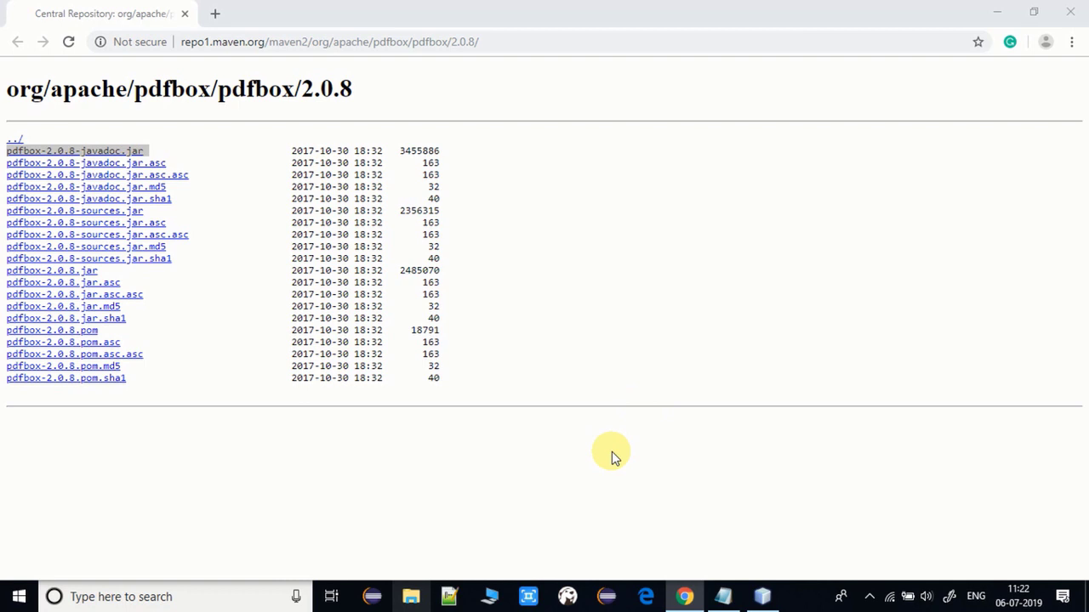
# Show pdfbox-2.0.8.jar among the downloaded jars, then return to the JavaDOCNetbeans project in NetBeans
pyautogui.click(412, 596)
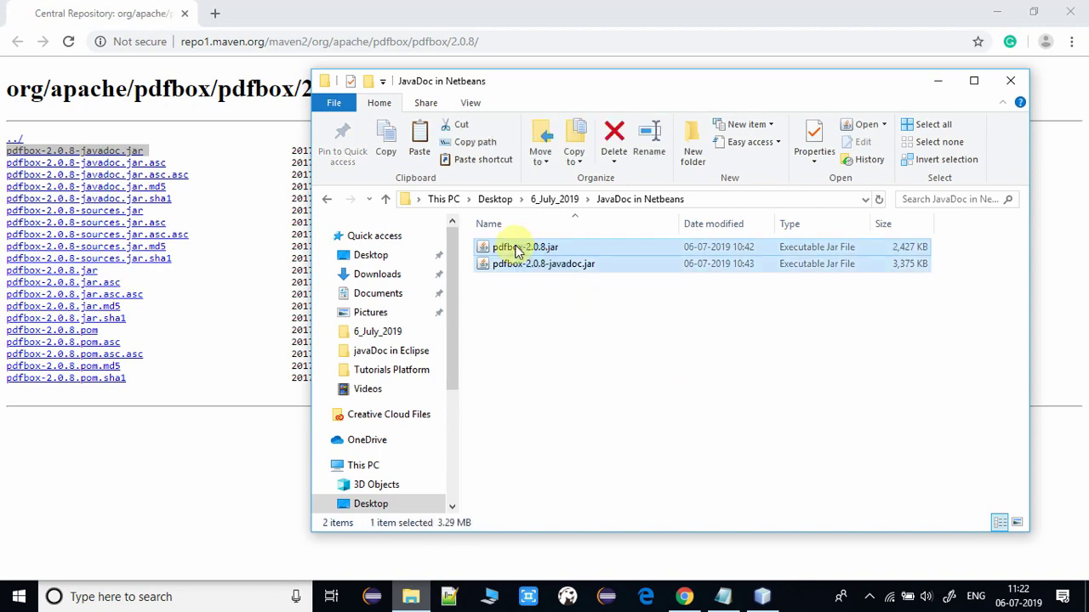
pyautogui.click(524, 247)
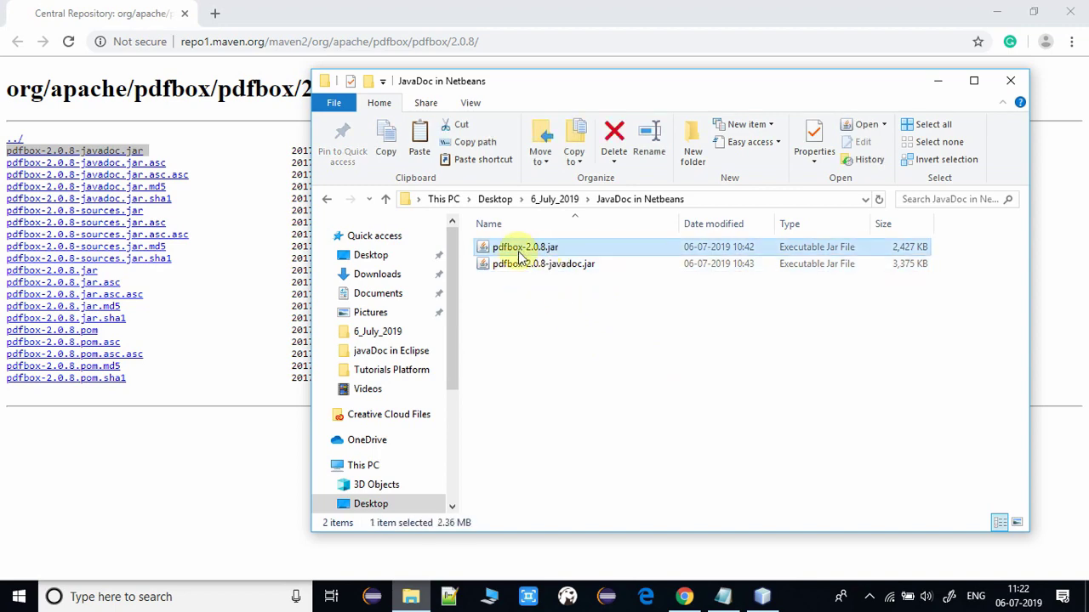
pyautogui.click(760, 595)
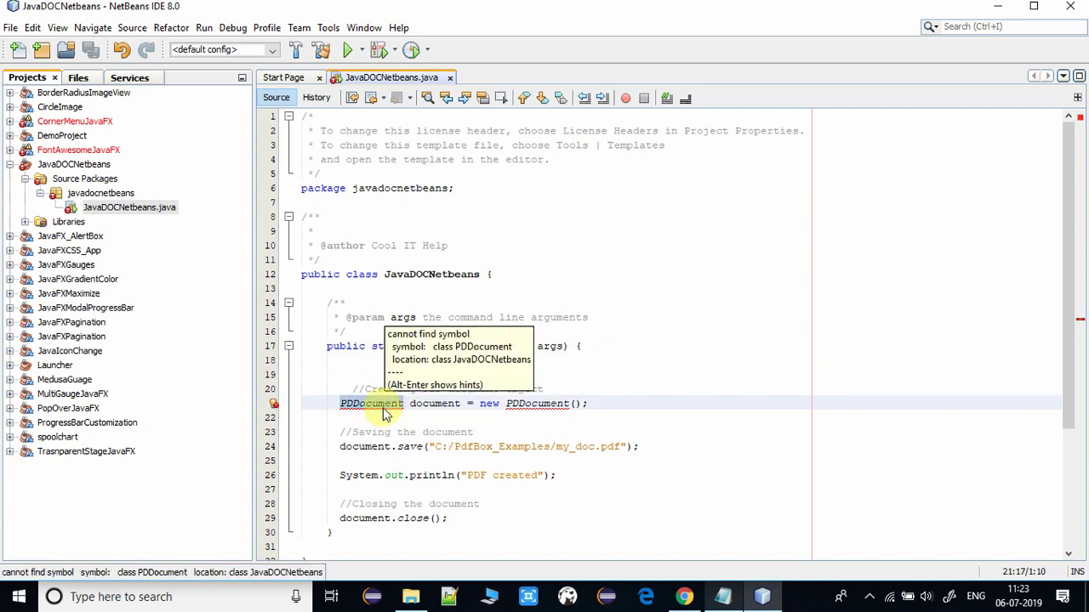
pyautogui.click(74, 164)
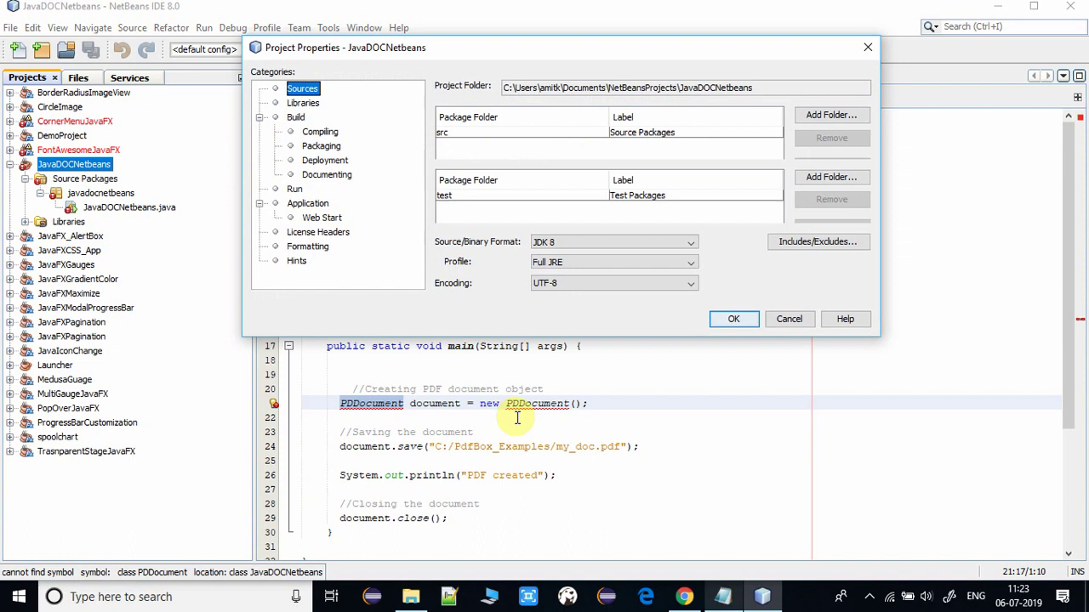
# Add pdfbox-2.0.8.jar to the project's compile-time libraries in Project Properties > Libraries
pyautogui.click(303, 102)
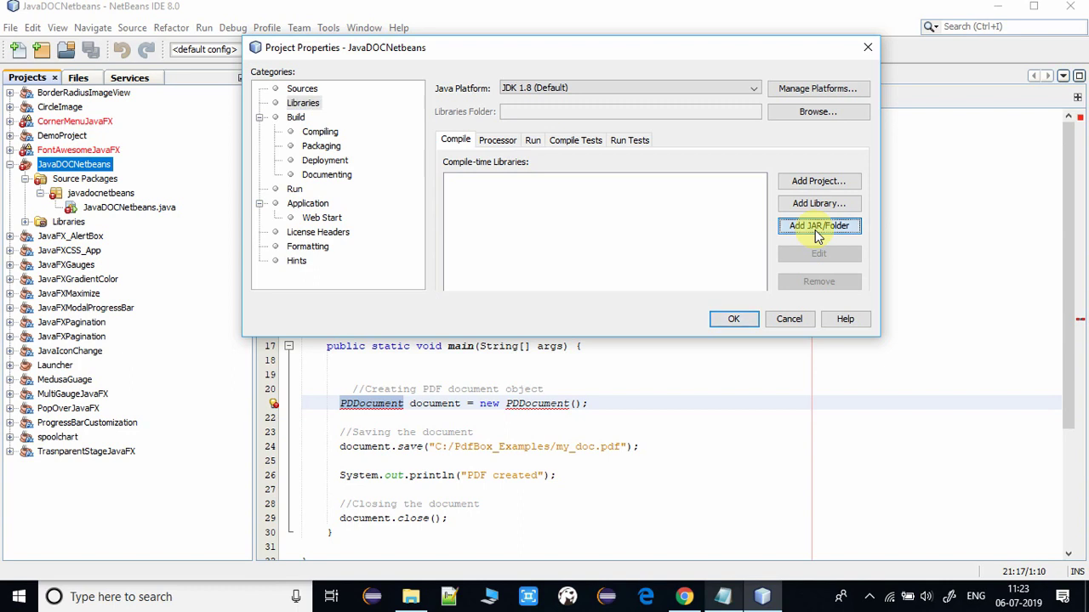
pyautogui.click(817, 225)
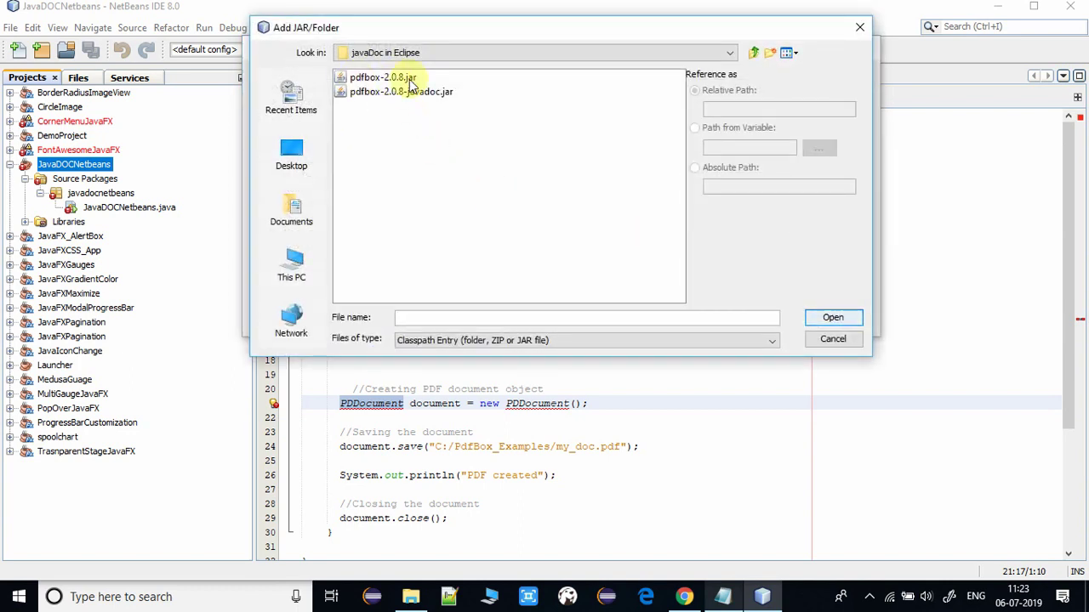
pyautogui.click(381, 76)
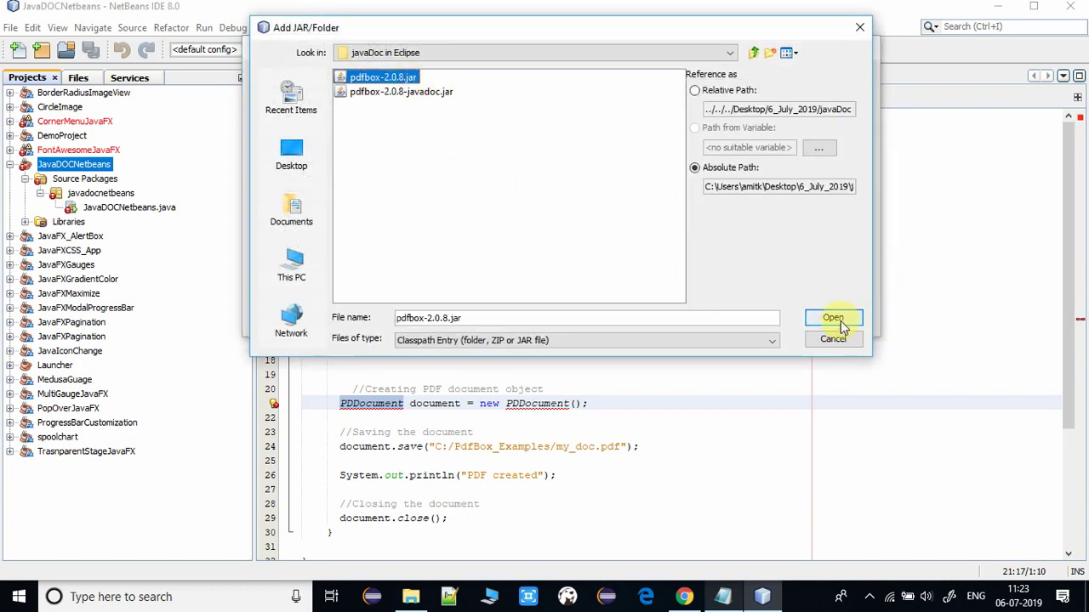
pyautogui.click(832, 319)
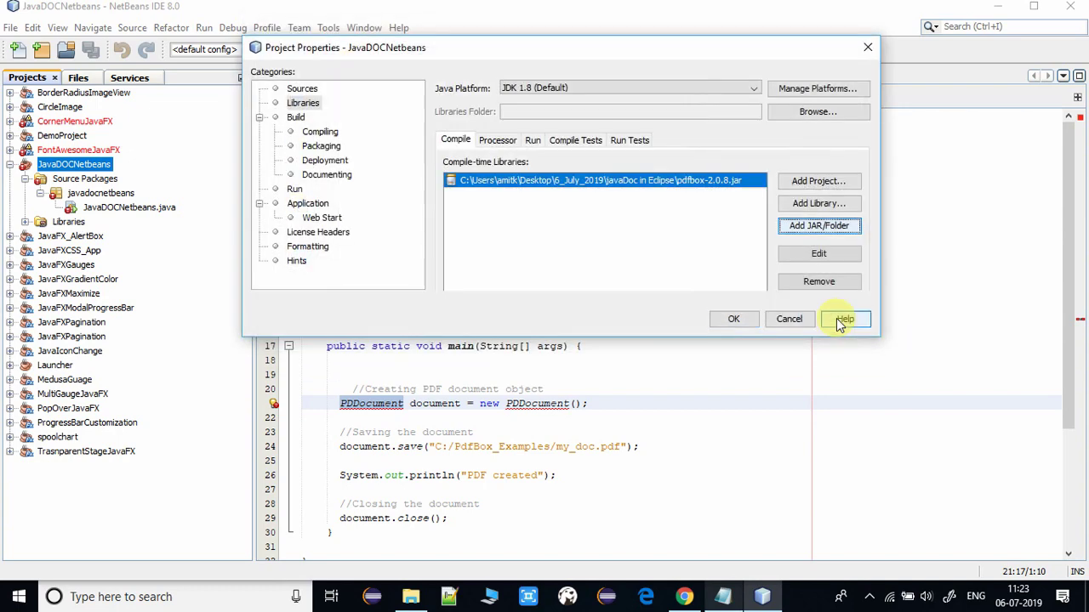
pyautogui.click(733, 319)
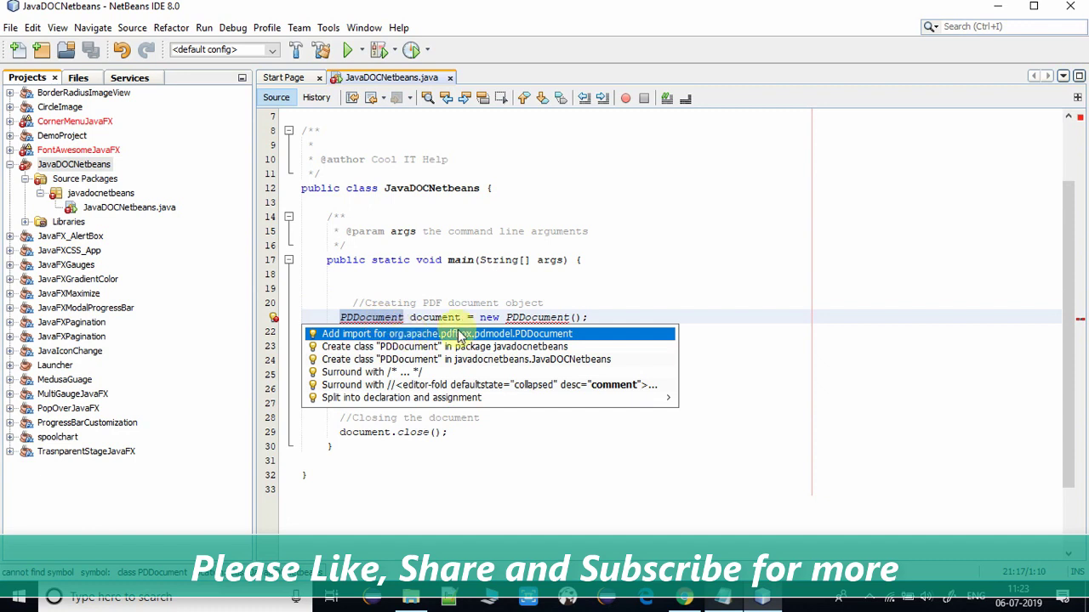
# Import org.apache.pdfbox.pdmodel.PDDocument and save JavaDOCNetbeans.java
pyautogui.click(442, 334)
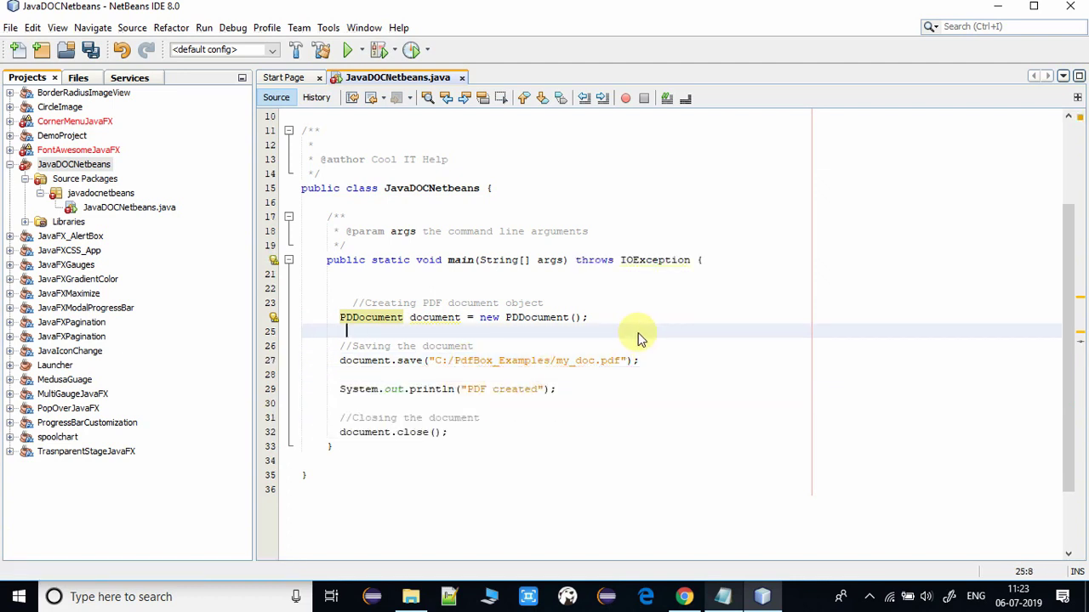
pyautogui.press('ctrl+s')
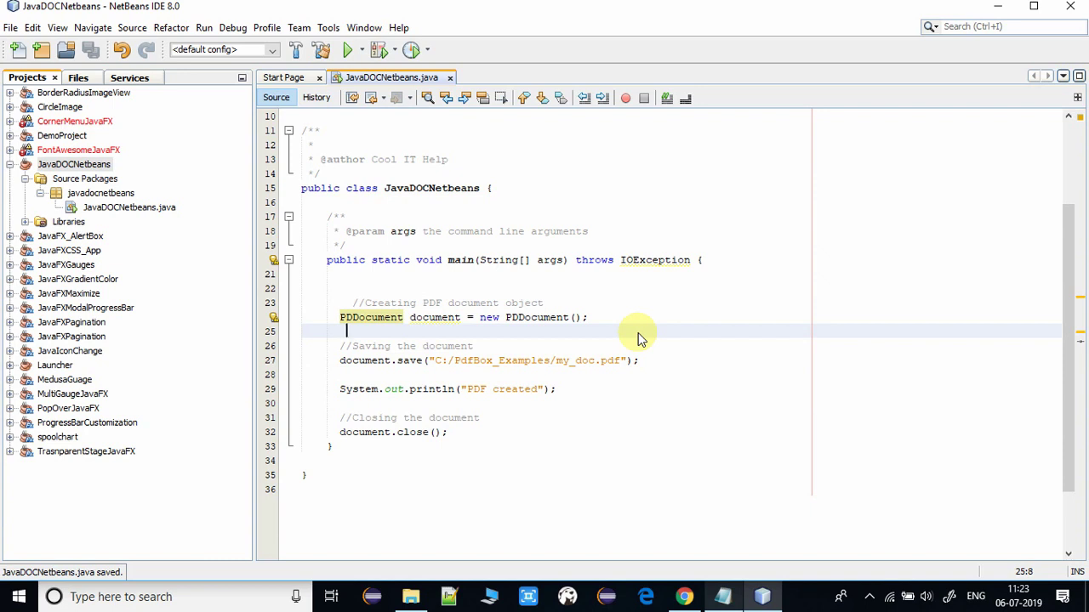
pyautogui.moveTo(493, 289)
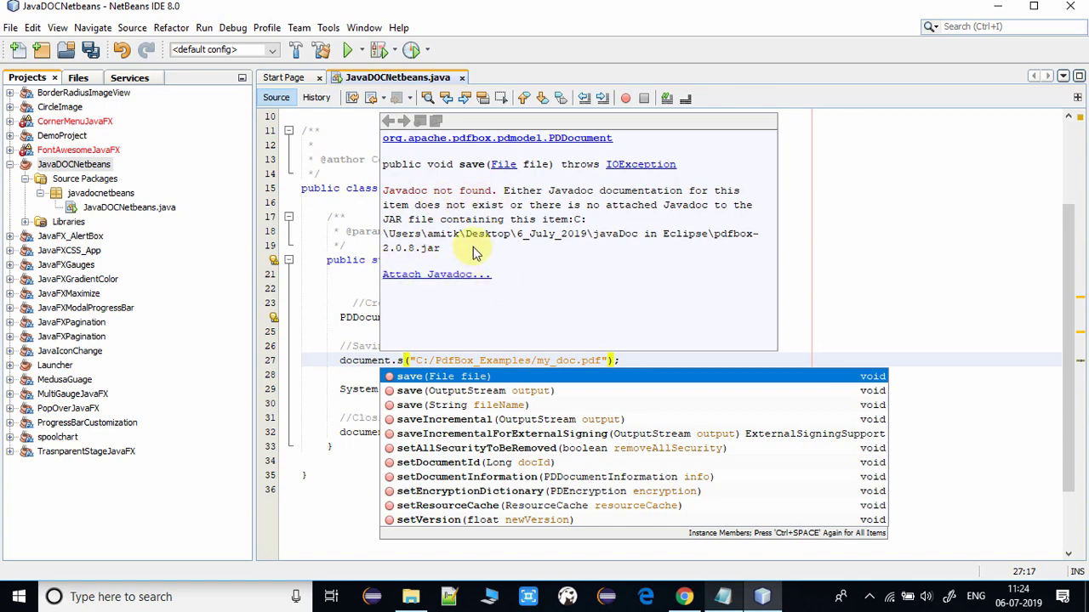
pyautogui.moveTo(534, 238)
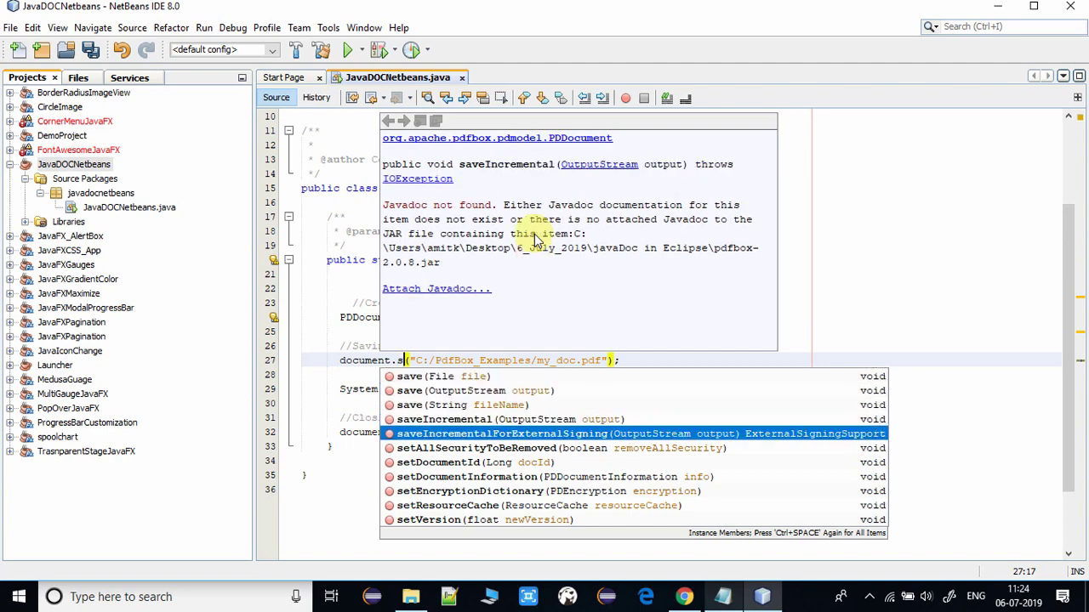
# Dismiss the document.s method suggestions that report Javadoc not found
pyautogui.press('Escape')
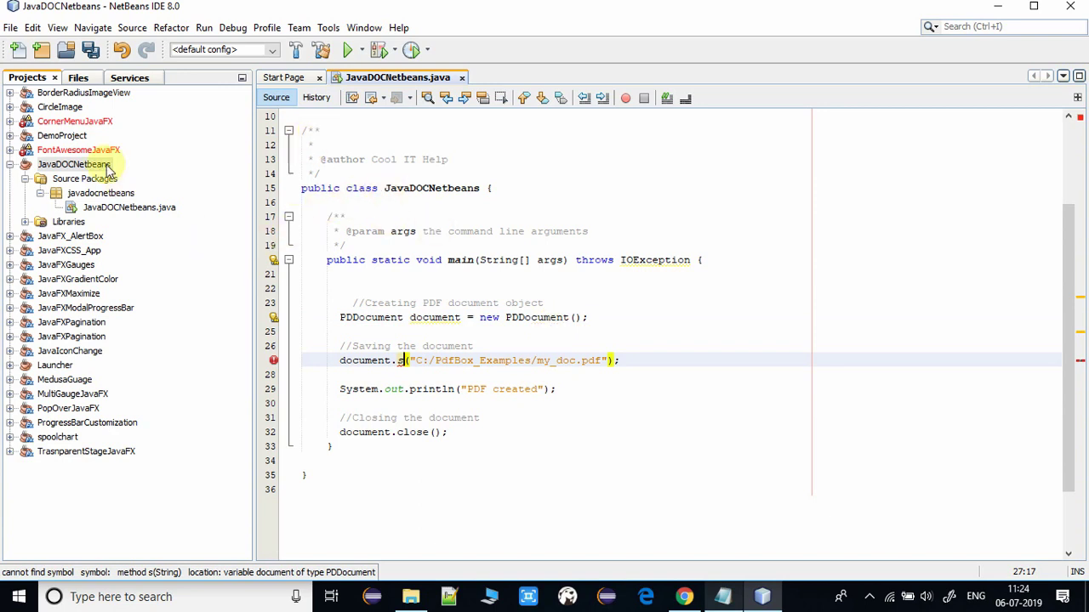
# Open Edit Jar Reference for pdfbox-2.0.8.jar from the project's Libraries properties
pyautogui.rightClick(75, 163)
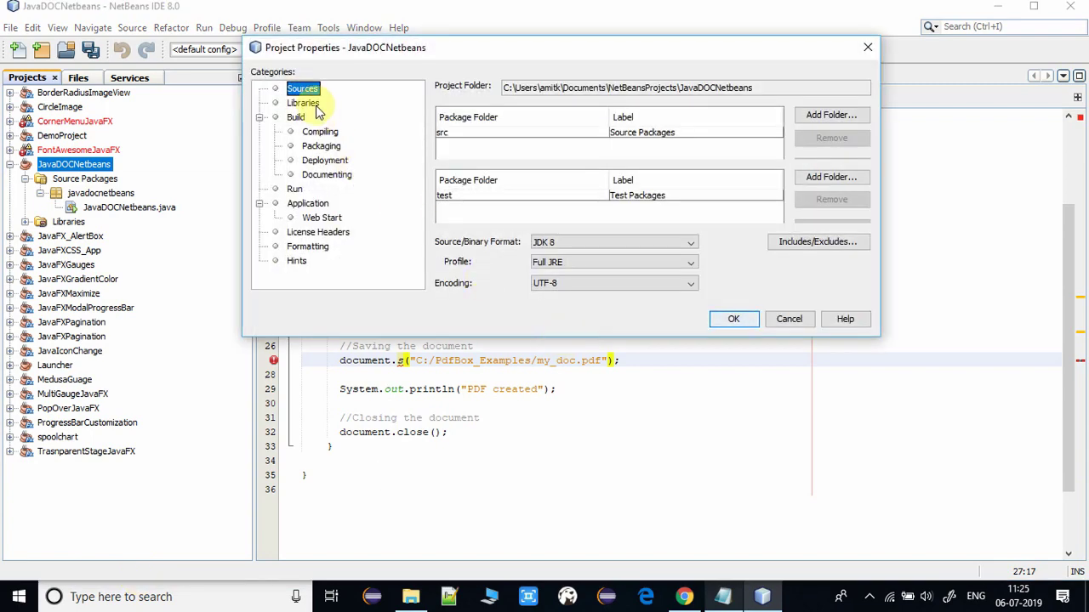
pyautogui.click(303, 104)
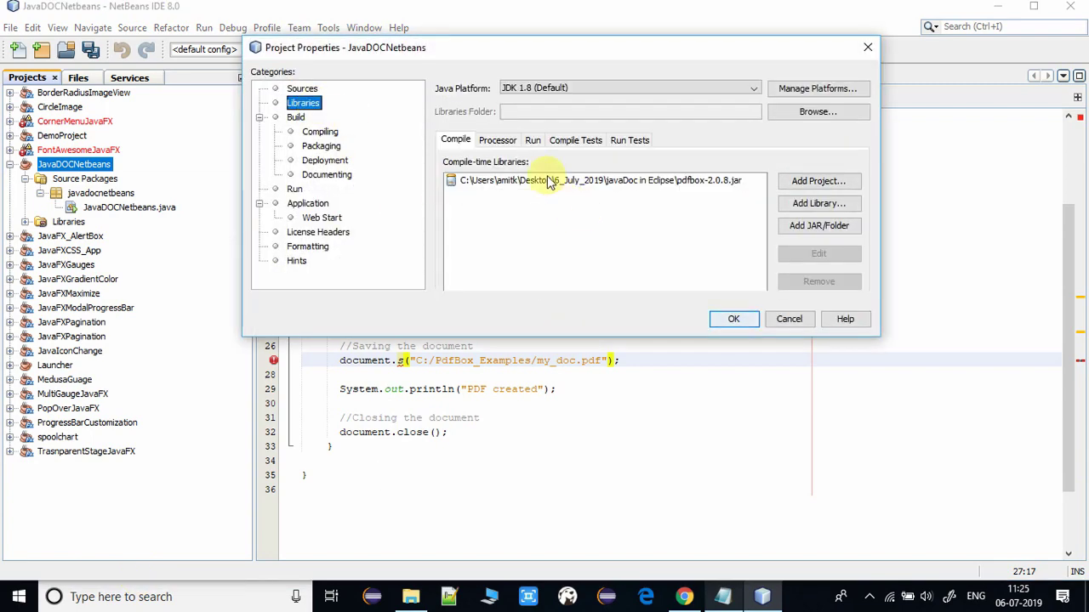
pyautogui.click(599, 181)
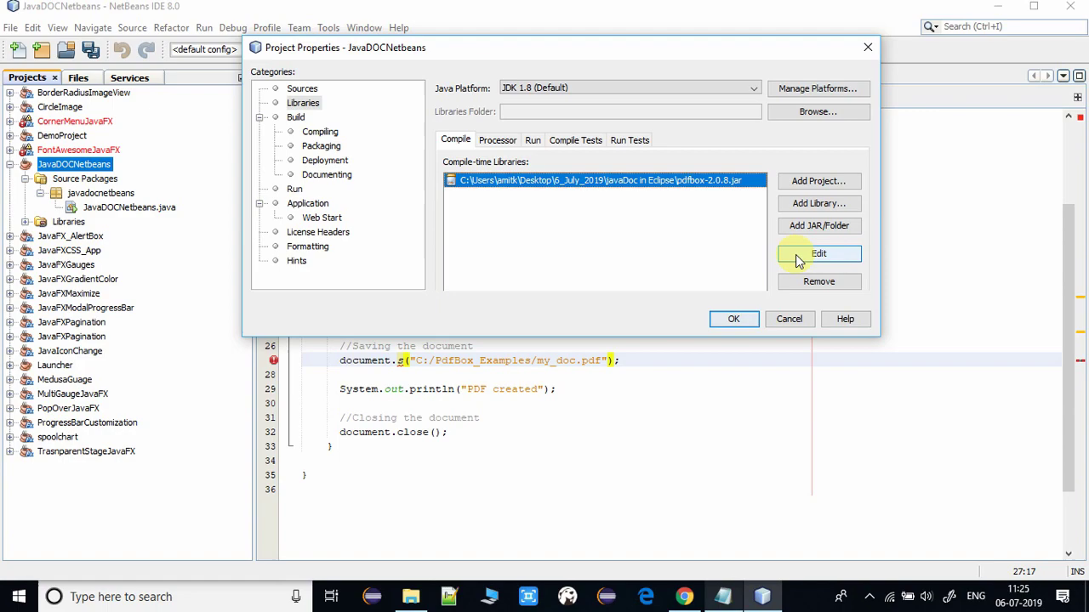
pyautogui.click(818, 254)
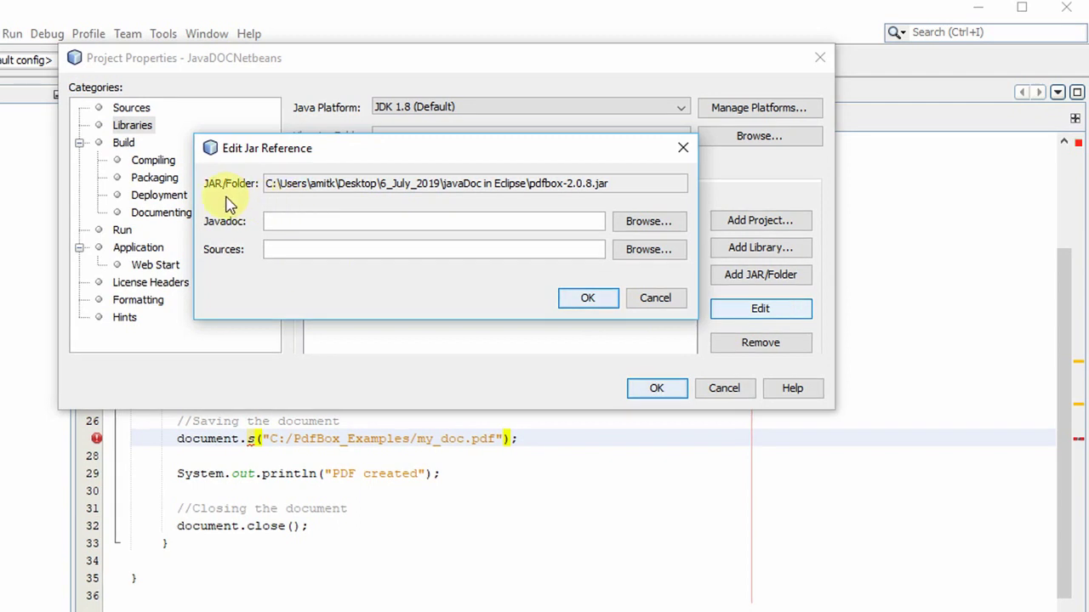
# Attach pdfbox-2.0.8-javadoc.jar as the library's Javadoc and apply the project properties
pyautogui.doubleClick(562, 184)
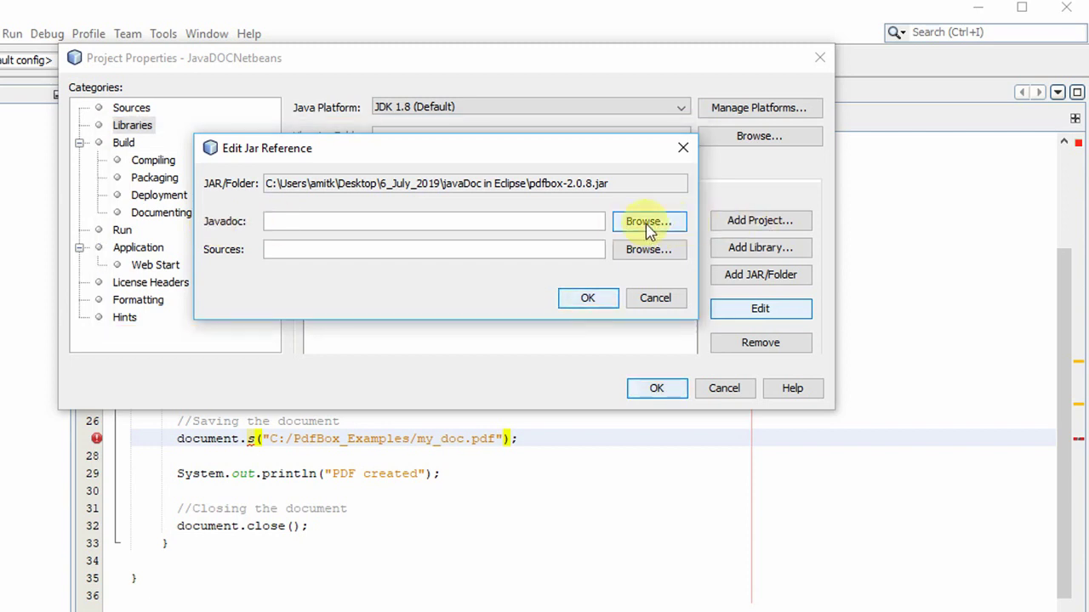
pyautogui.click(648, 221)
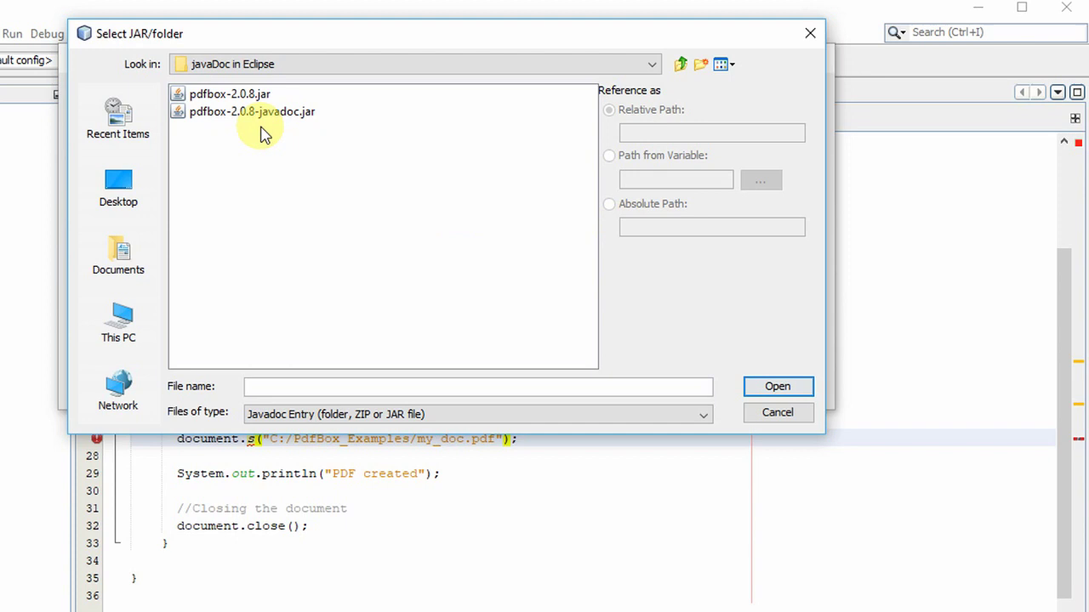
pyautogui.click(252, 112)
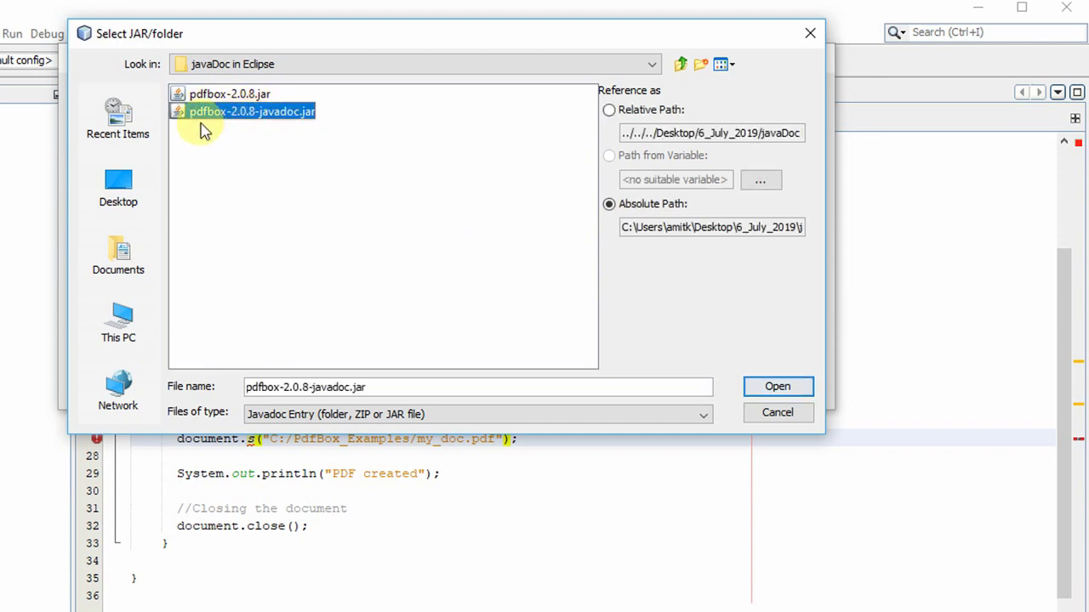
pyautogui.moveTo(298, 126)
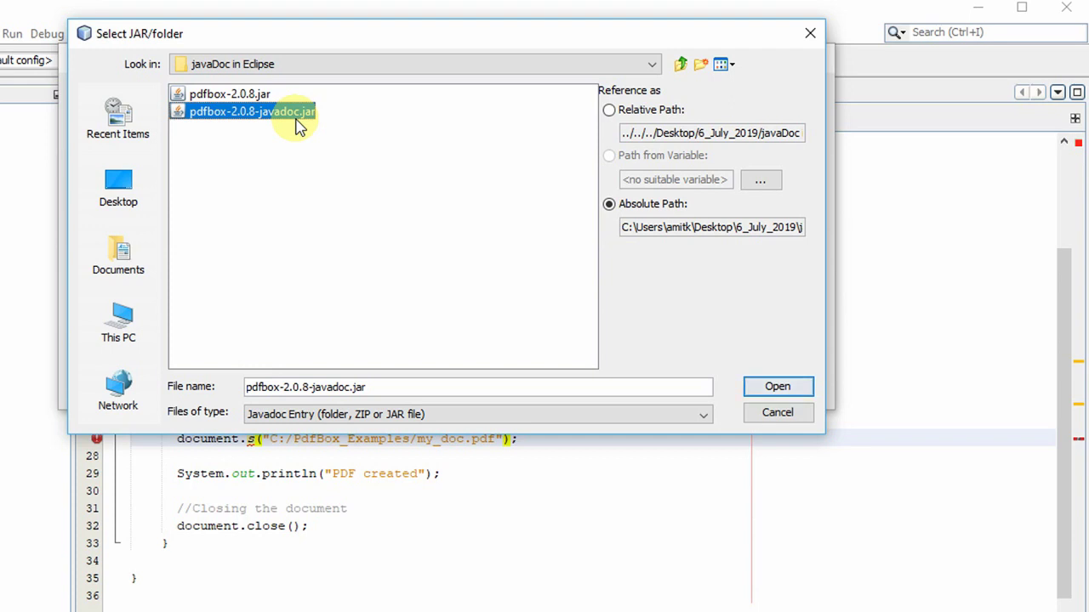
pyautogui.moveTo(460, 296)
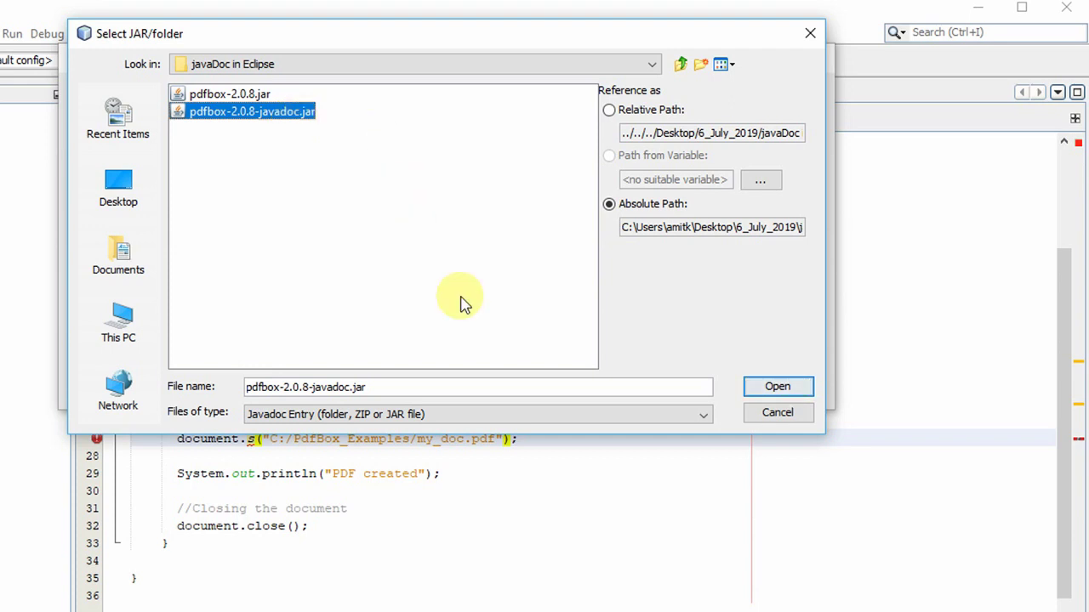
pyautogui.click(775, 387)
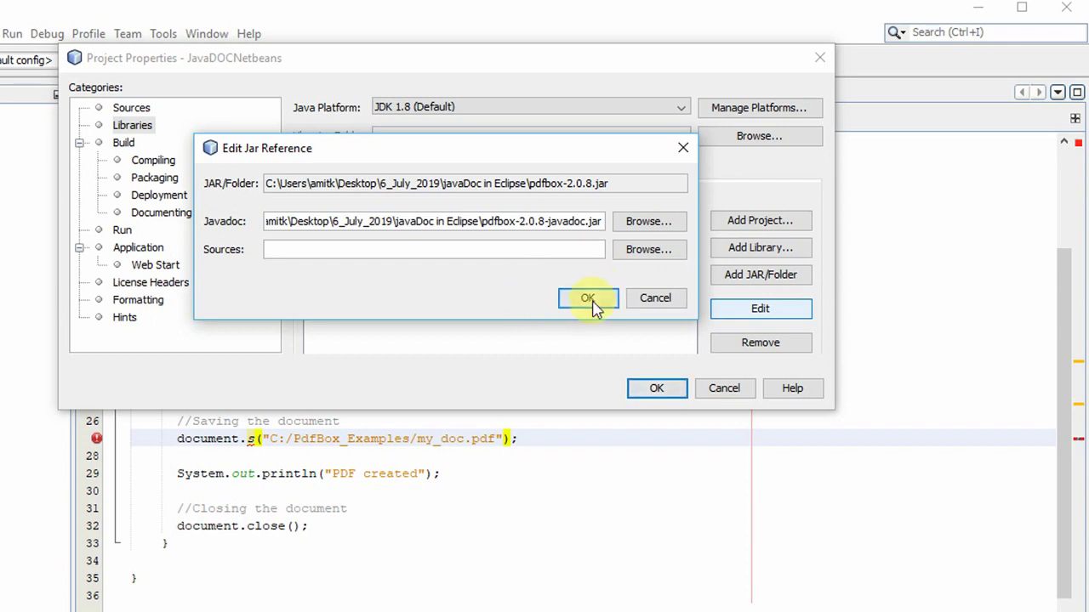
pyautogui.click(589, 297)
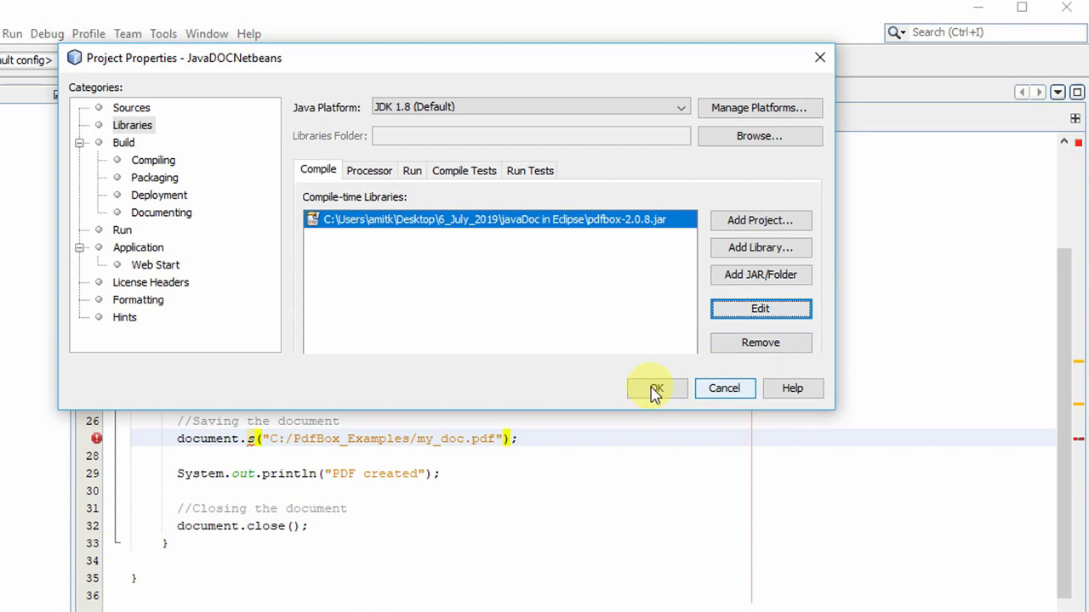
pyautogui.click(655, 387)
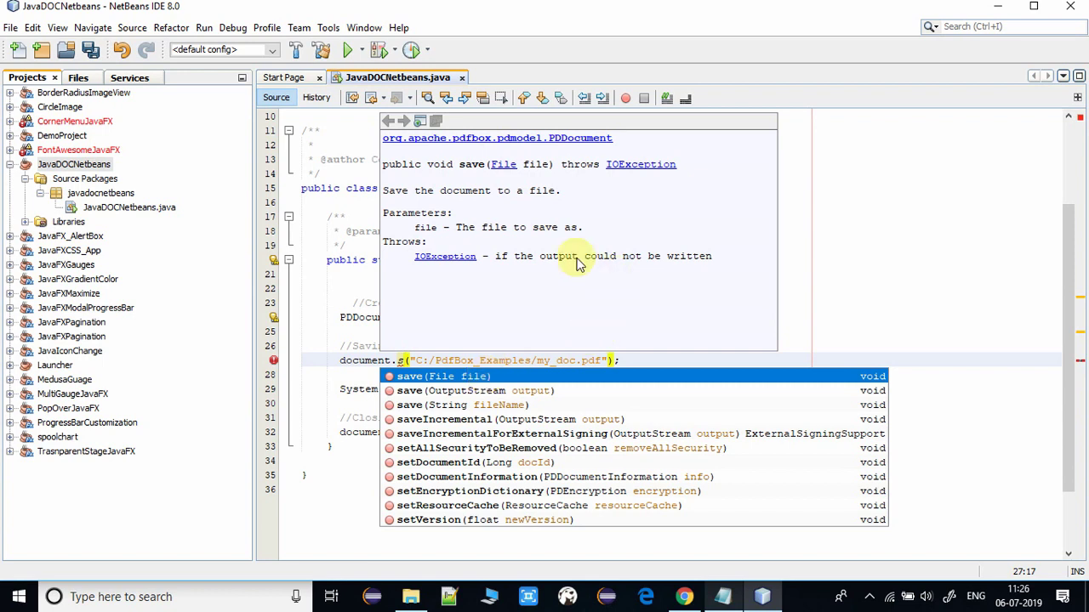
pyautogui.moveTo(490, 174)
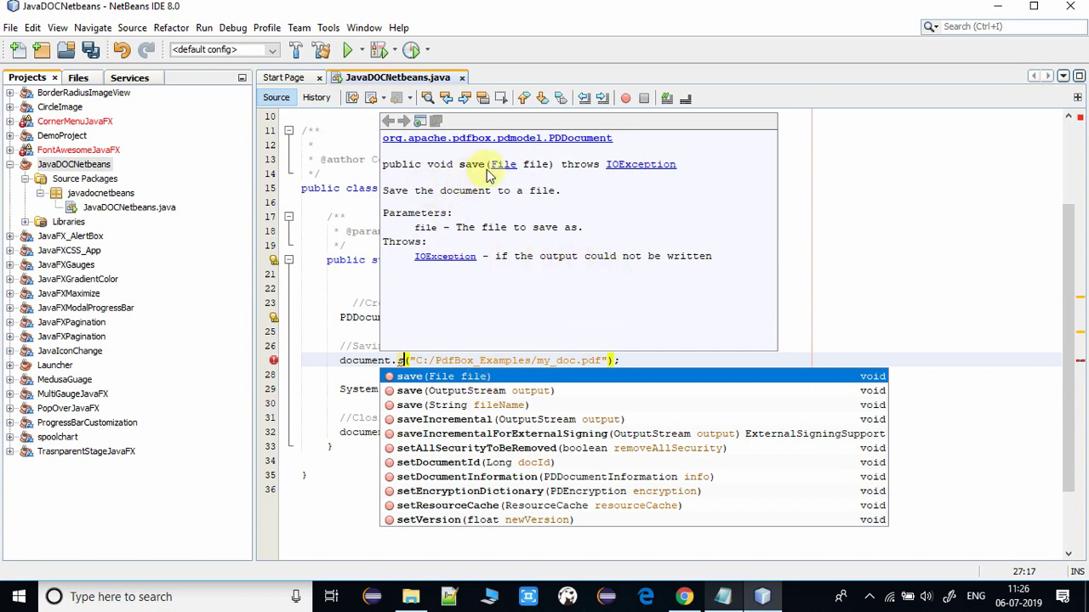
pyautogui.moveTo(615, 187)
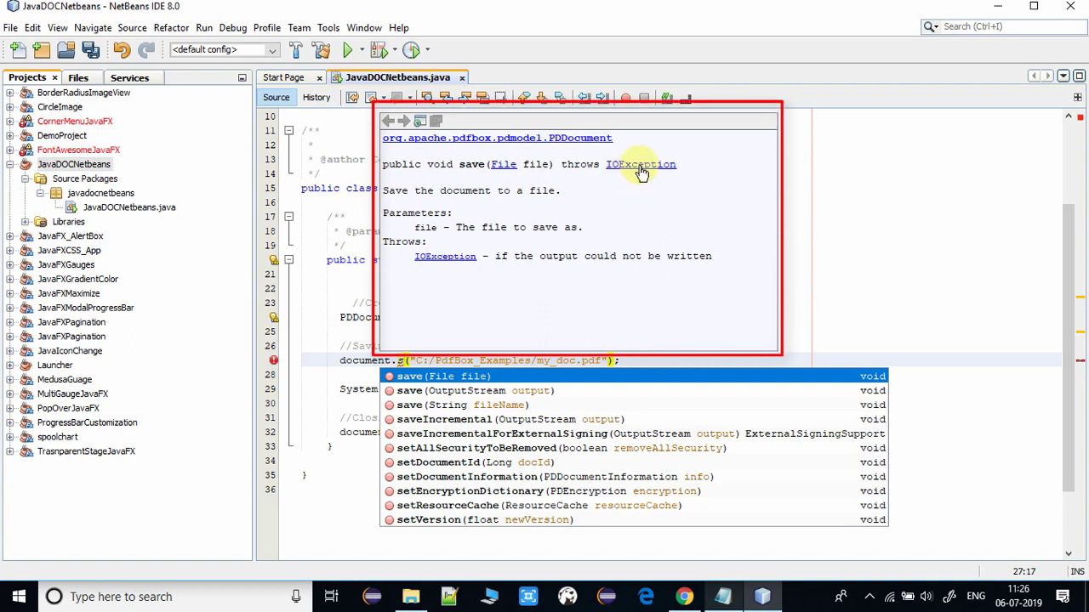
pyautogui.moveTo(425, 228)
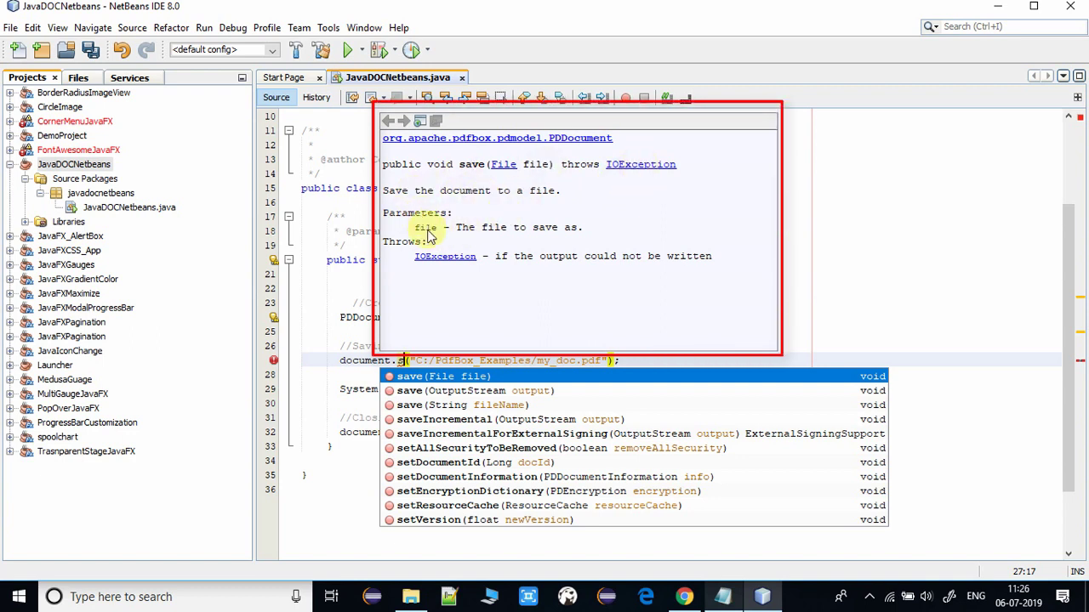
pyautogui.moveTo(502, 190)
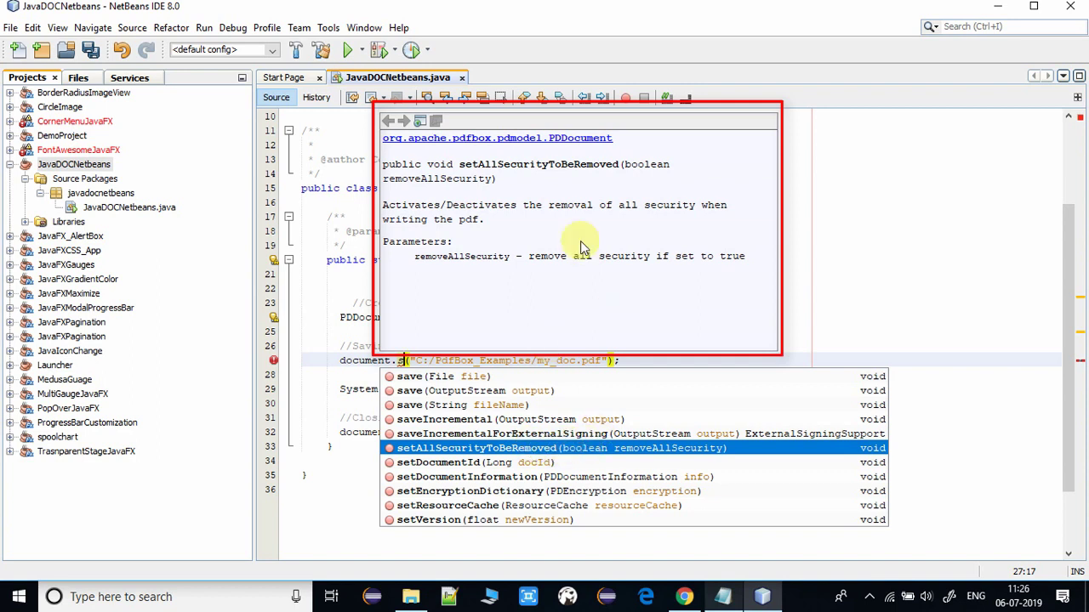
pyautogui.moveTo(638, 228)
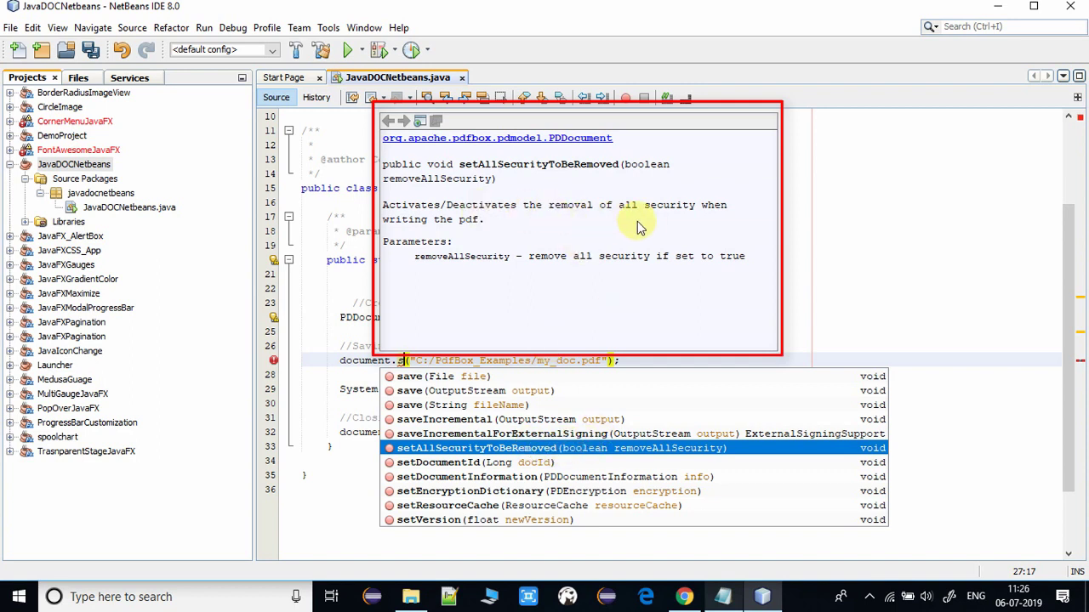
pyautogui.moveTo(485, 228)
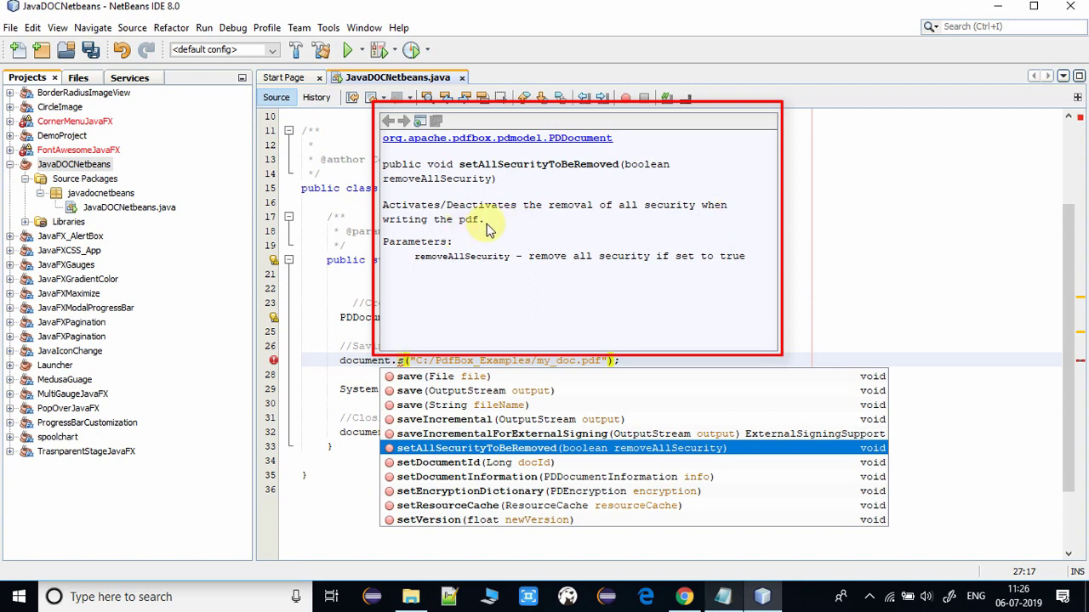
# Select text in the displayed Javadoc of PDDocument's save method suggestion
pyautogui.moveTo(383, 204); pyautogui.dragTo(483, 219)
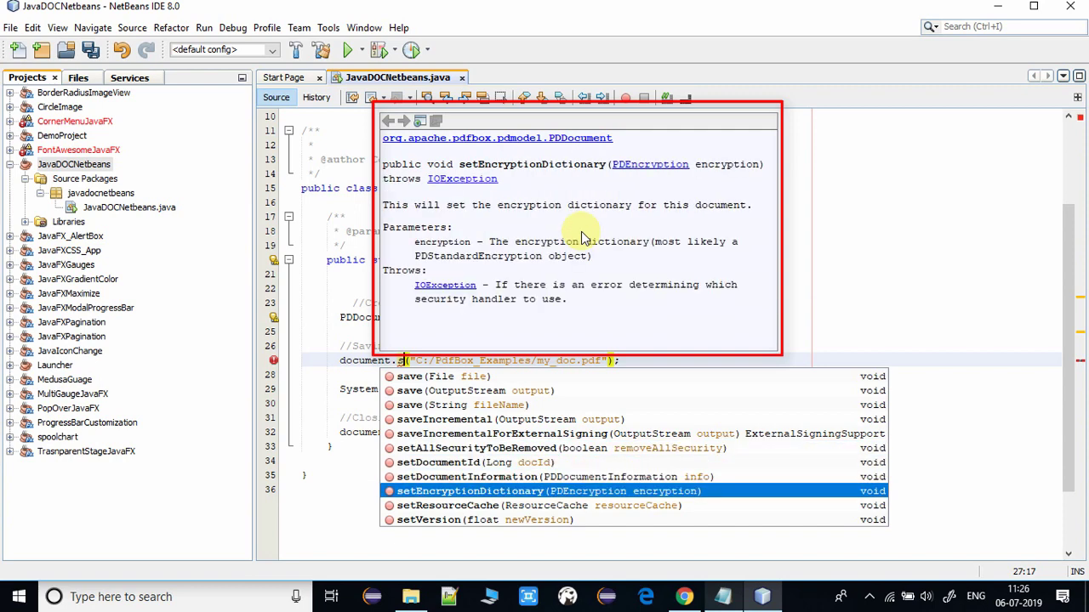
pyautogui.moveTo(711, 187)
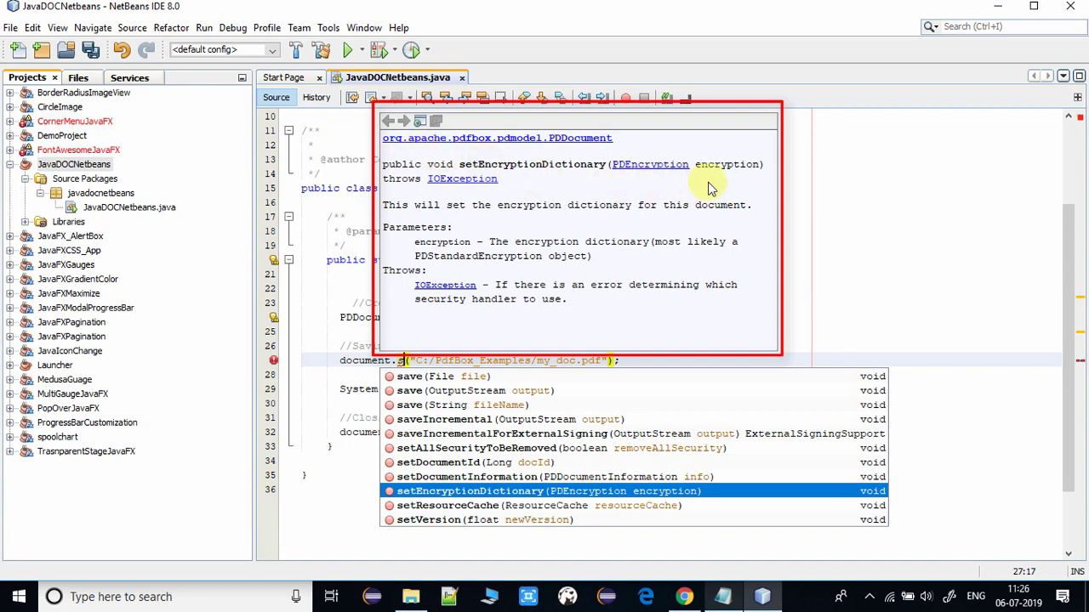